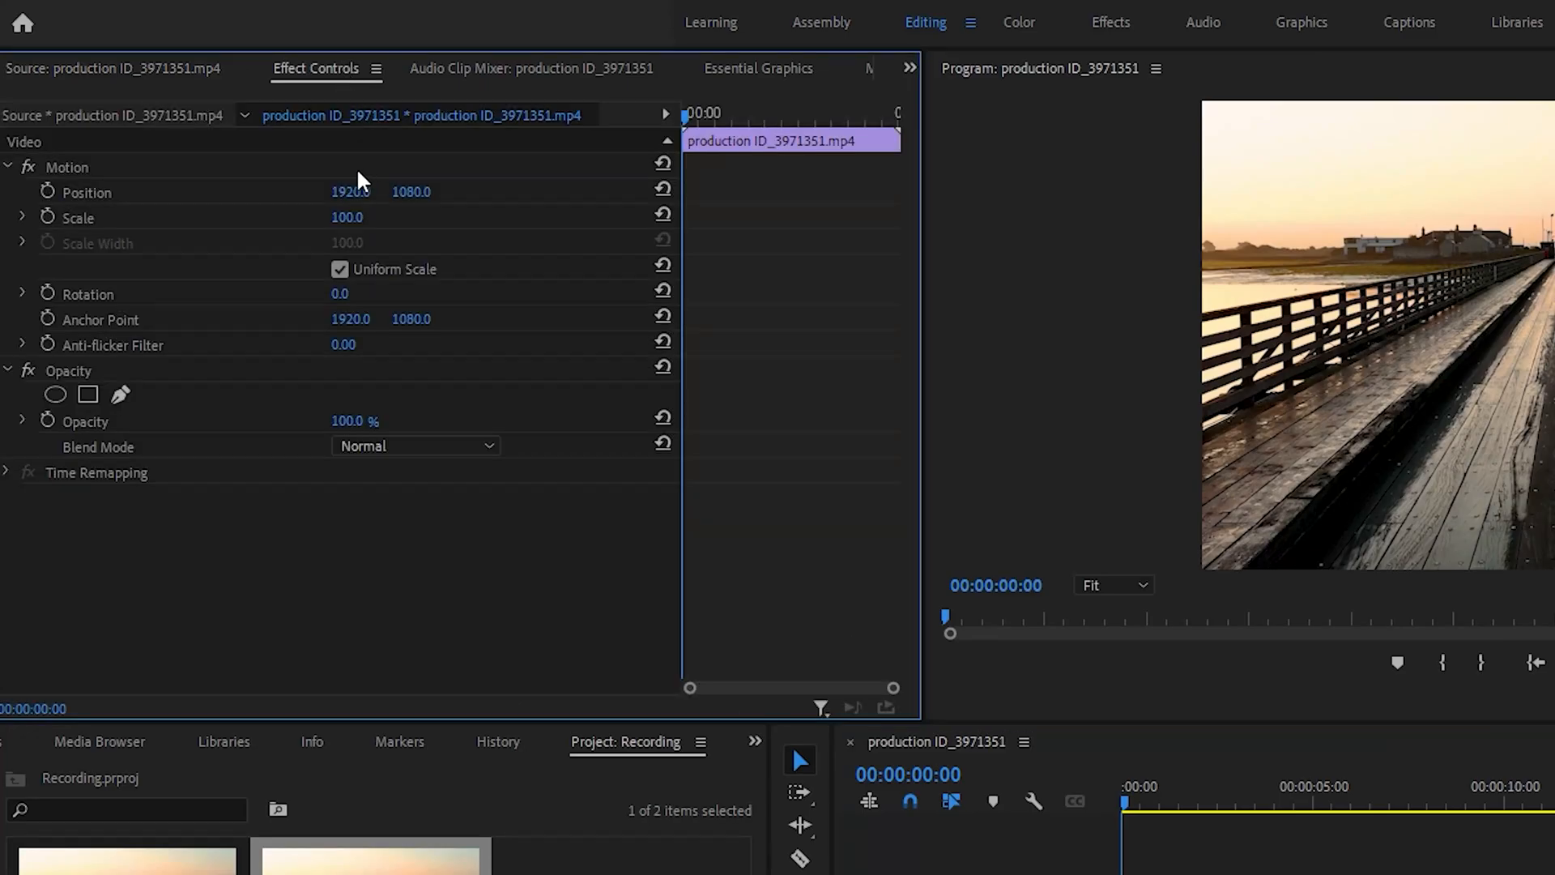
Step: Uncheck Uniform Scale and keyframe Scale Height and Scale Width at 00:00:00:00
{"action": "left_click", "coordinate": [340, 268]}
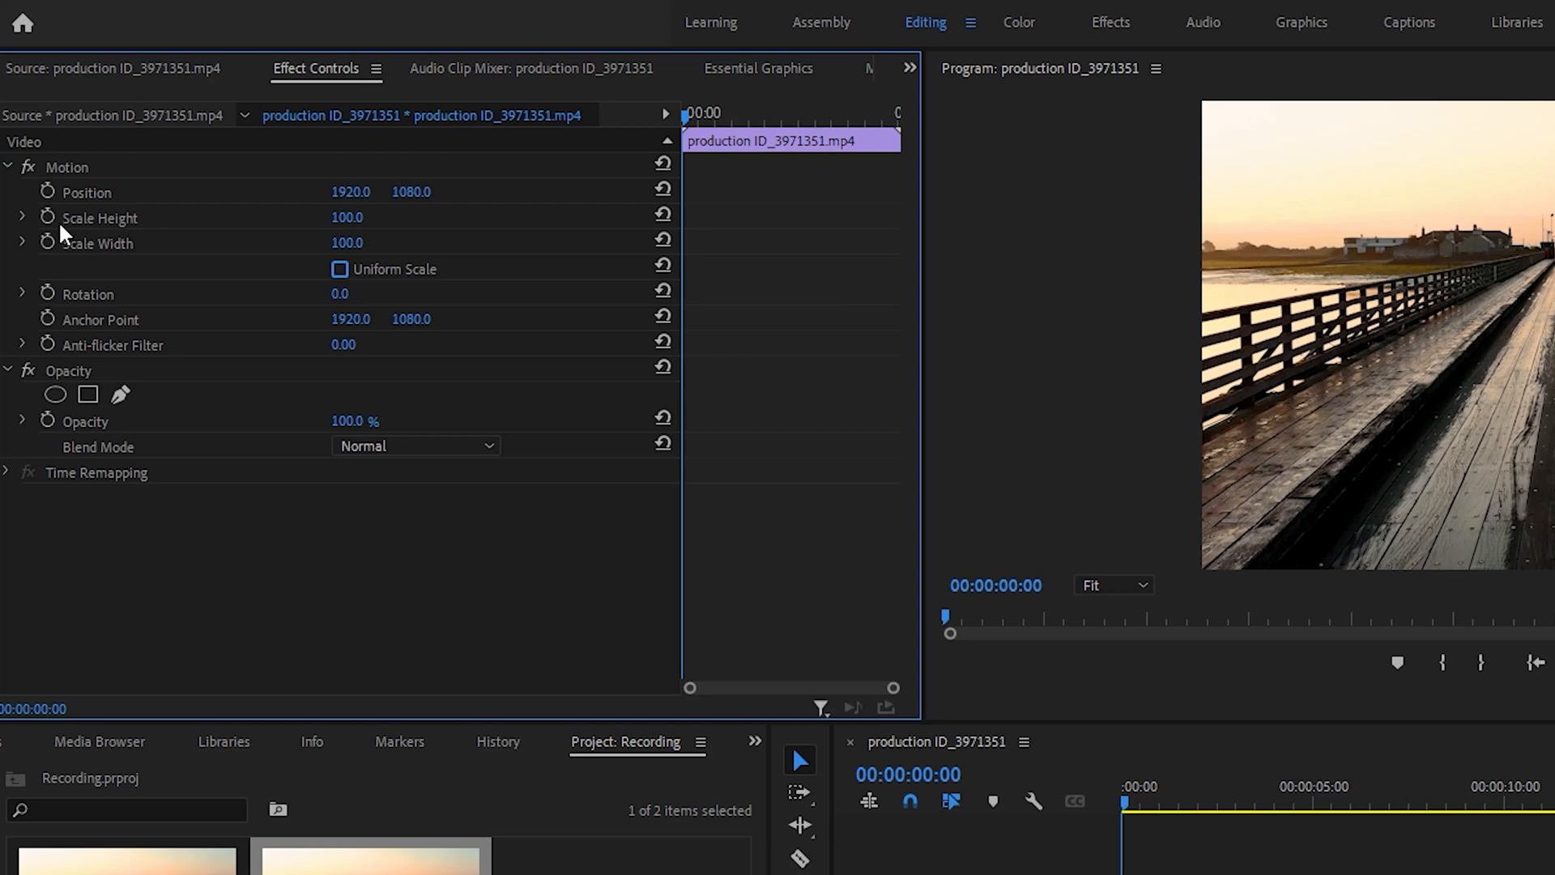
{"action": "left_click", "coordinate": [98, 243]}
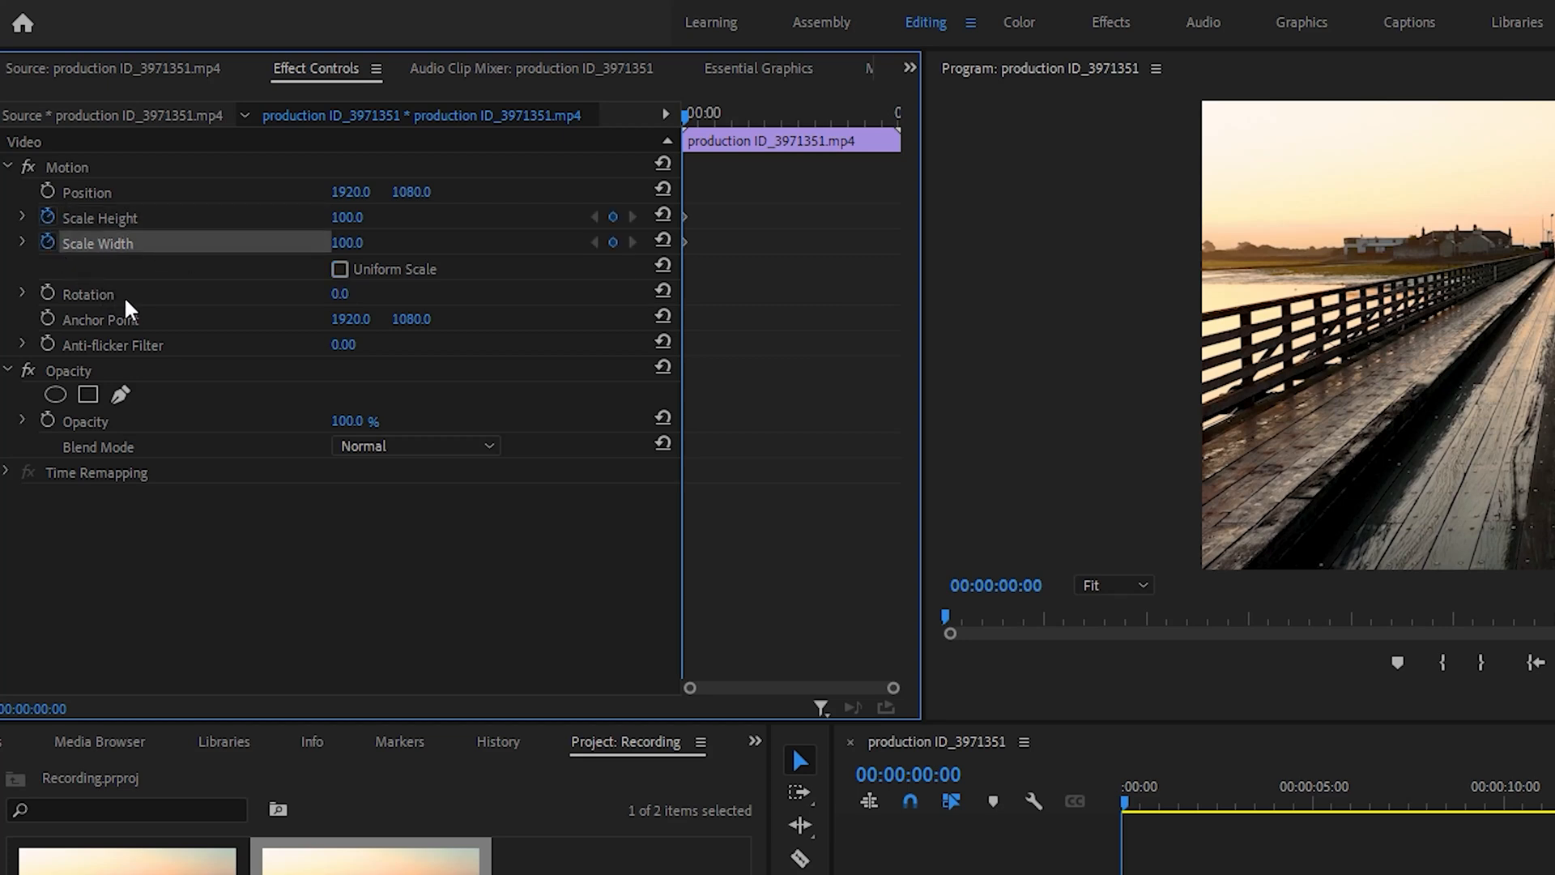
{"action": "mouse_move", "coordinate": [332, 278]}
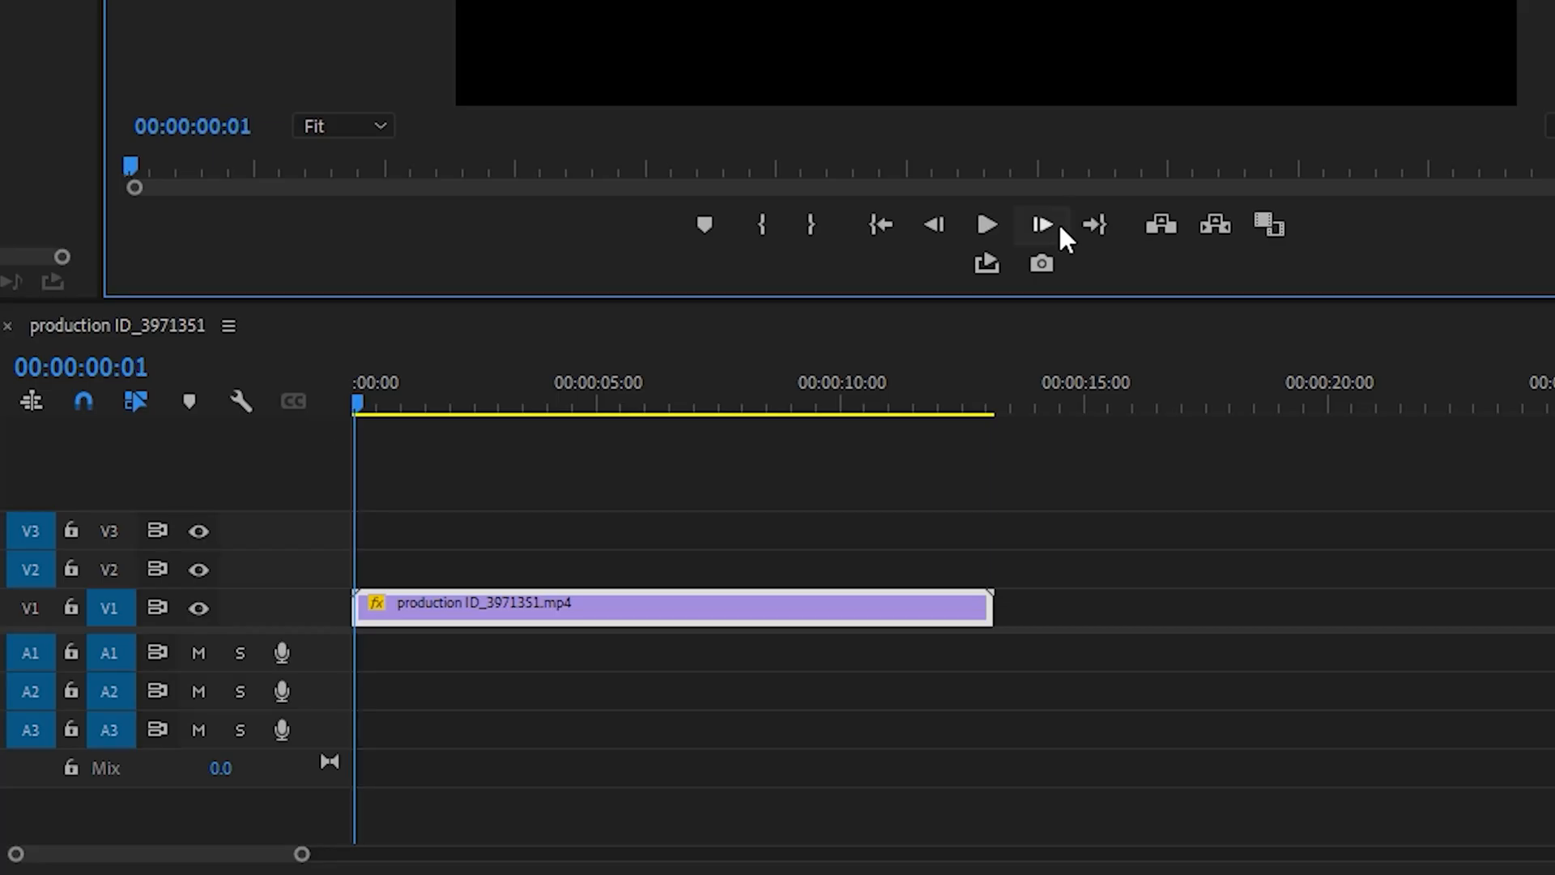
Step: Play the sequence from the start to check the scaling animation, then show the Effects panel
{"action": "left_click", "coordinate": [1041, 224]}
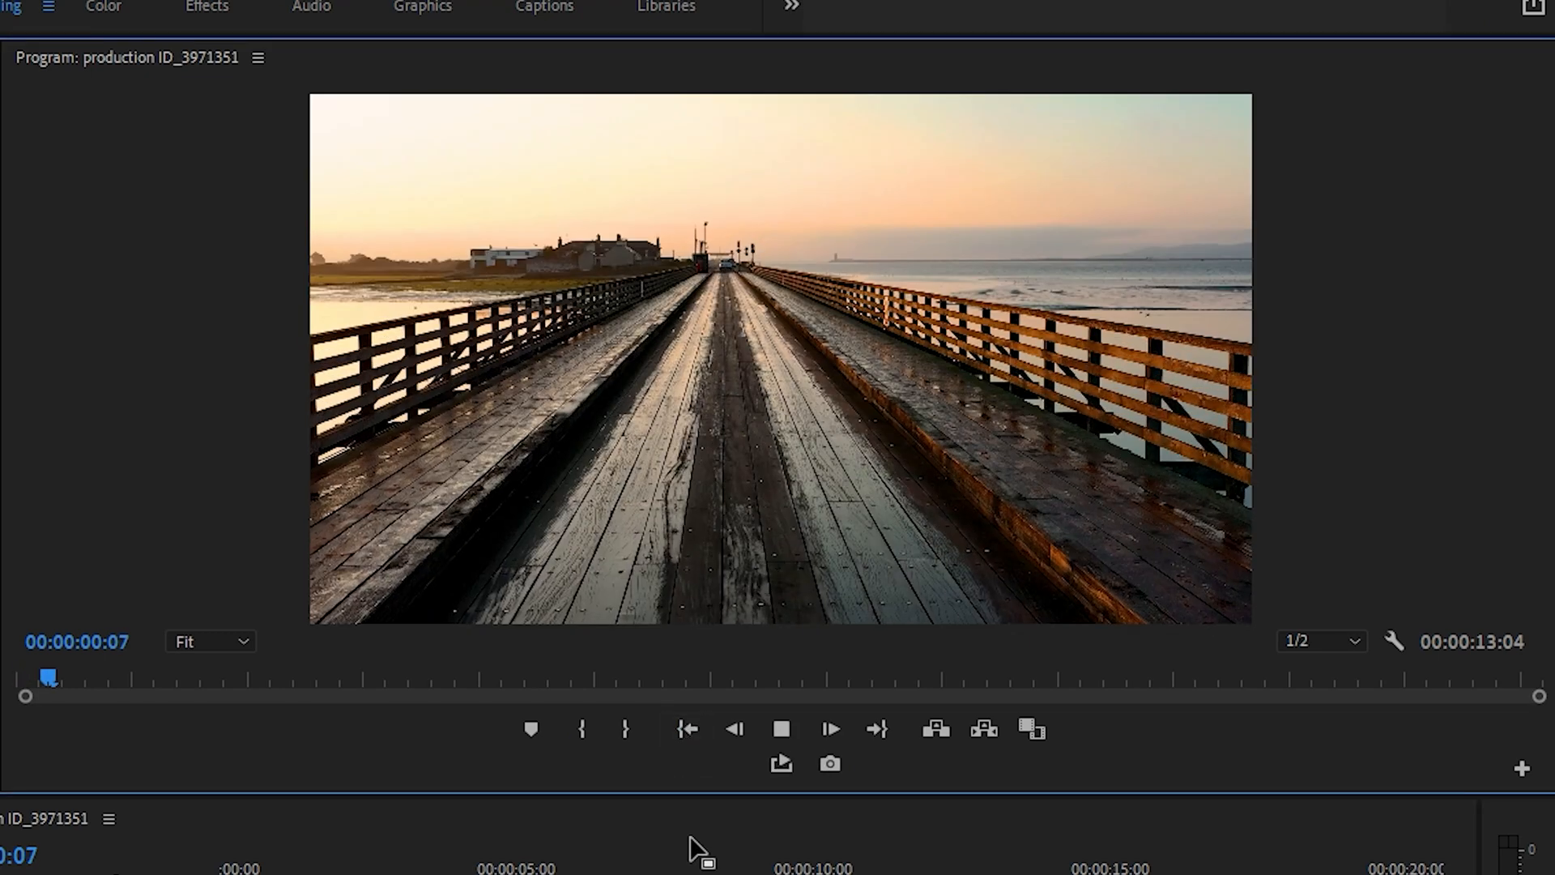
{"action": "left_click", "coordinate": [831, 729]}
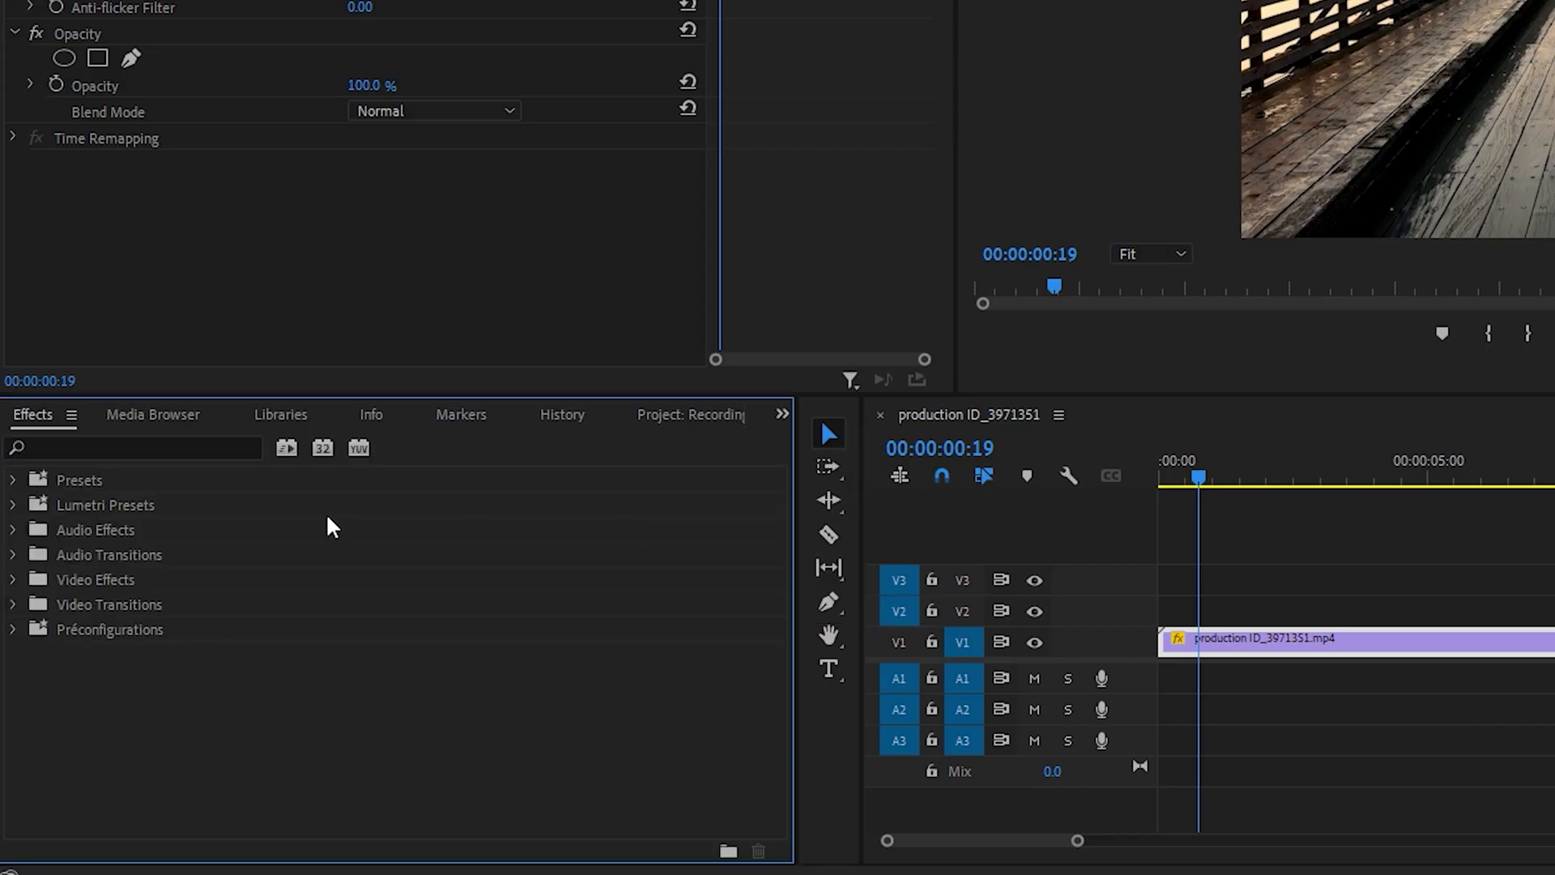
Step: Search the Effects panel for 'hls' to find the effect for the brightness flash
{"action": "type", "text": "hls"}
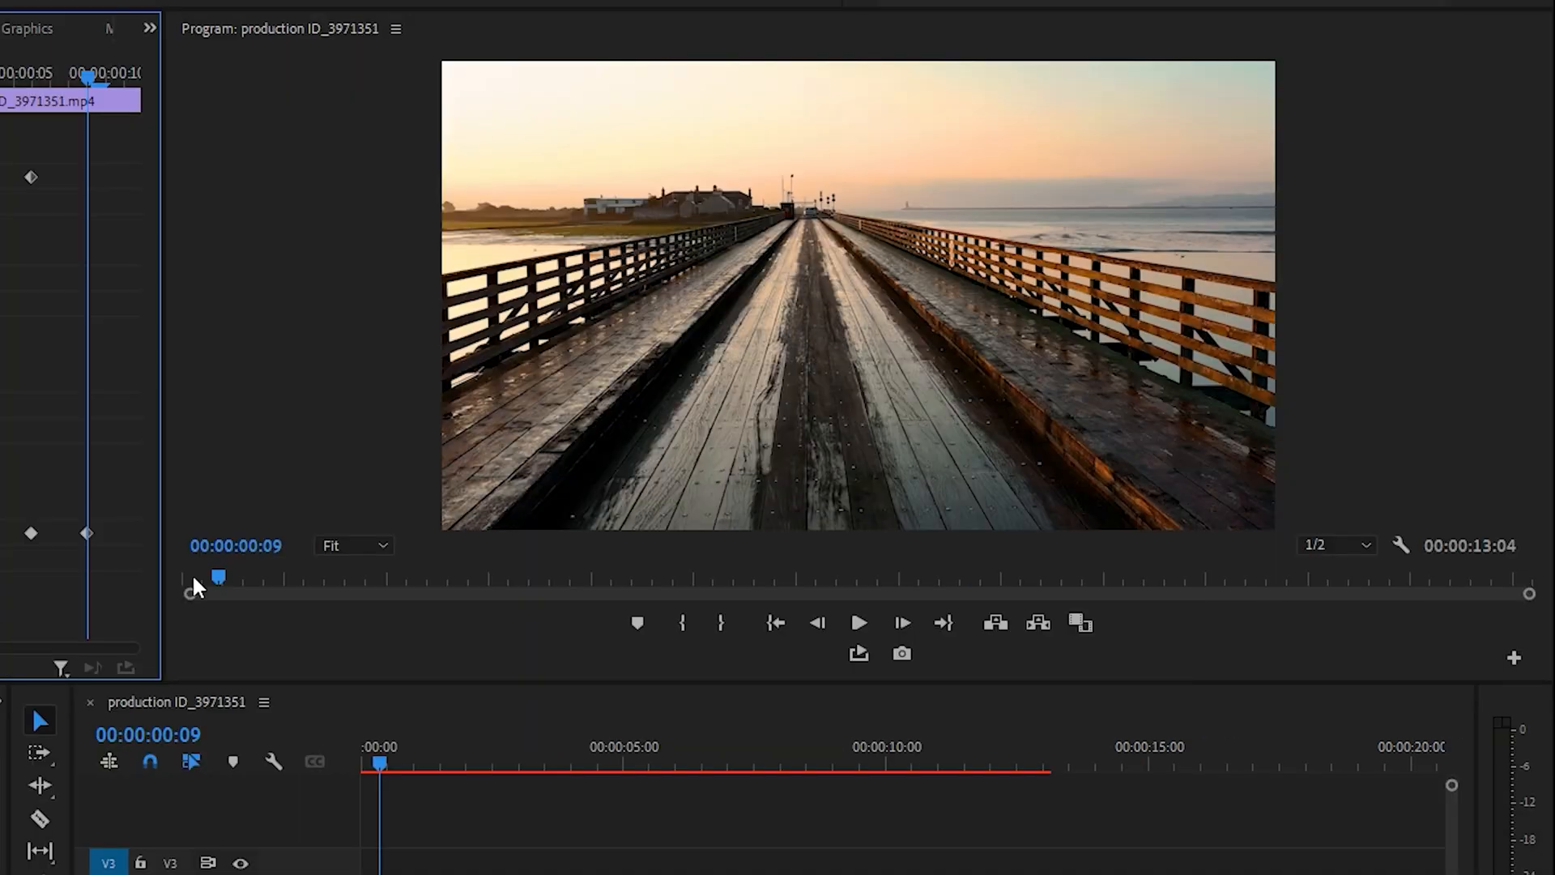
Step: Play the turn-on effect, then return the playhead to the first frame showing the thin white line
{"action": "left_click", "coordinate": [859, 622]}
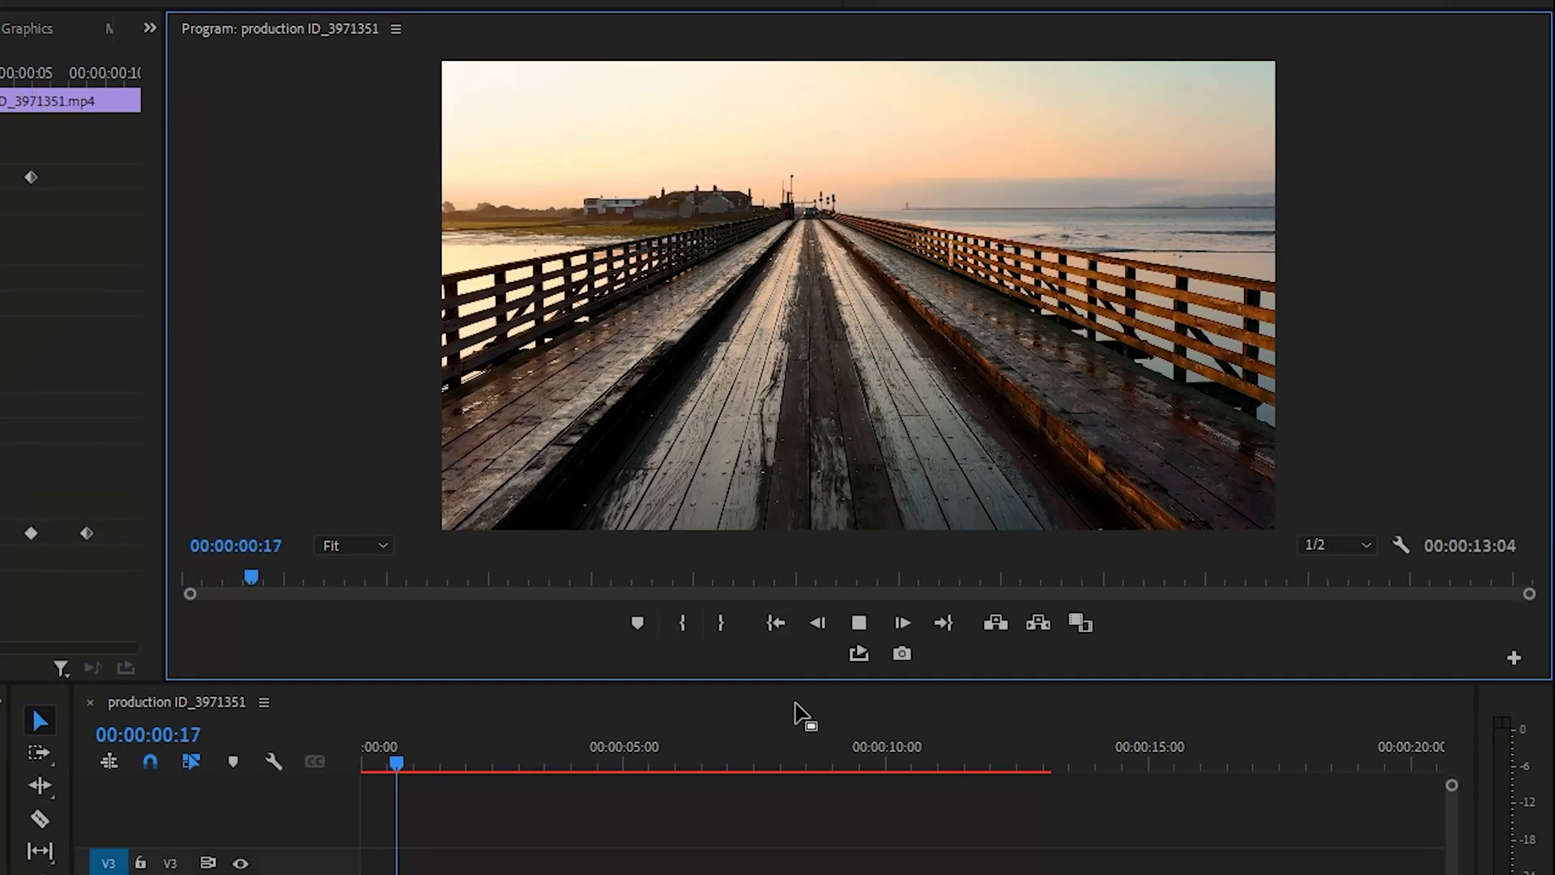
{"action": "left_click", "coordinate": [776, 622]}
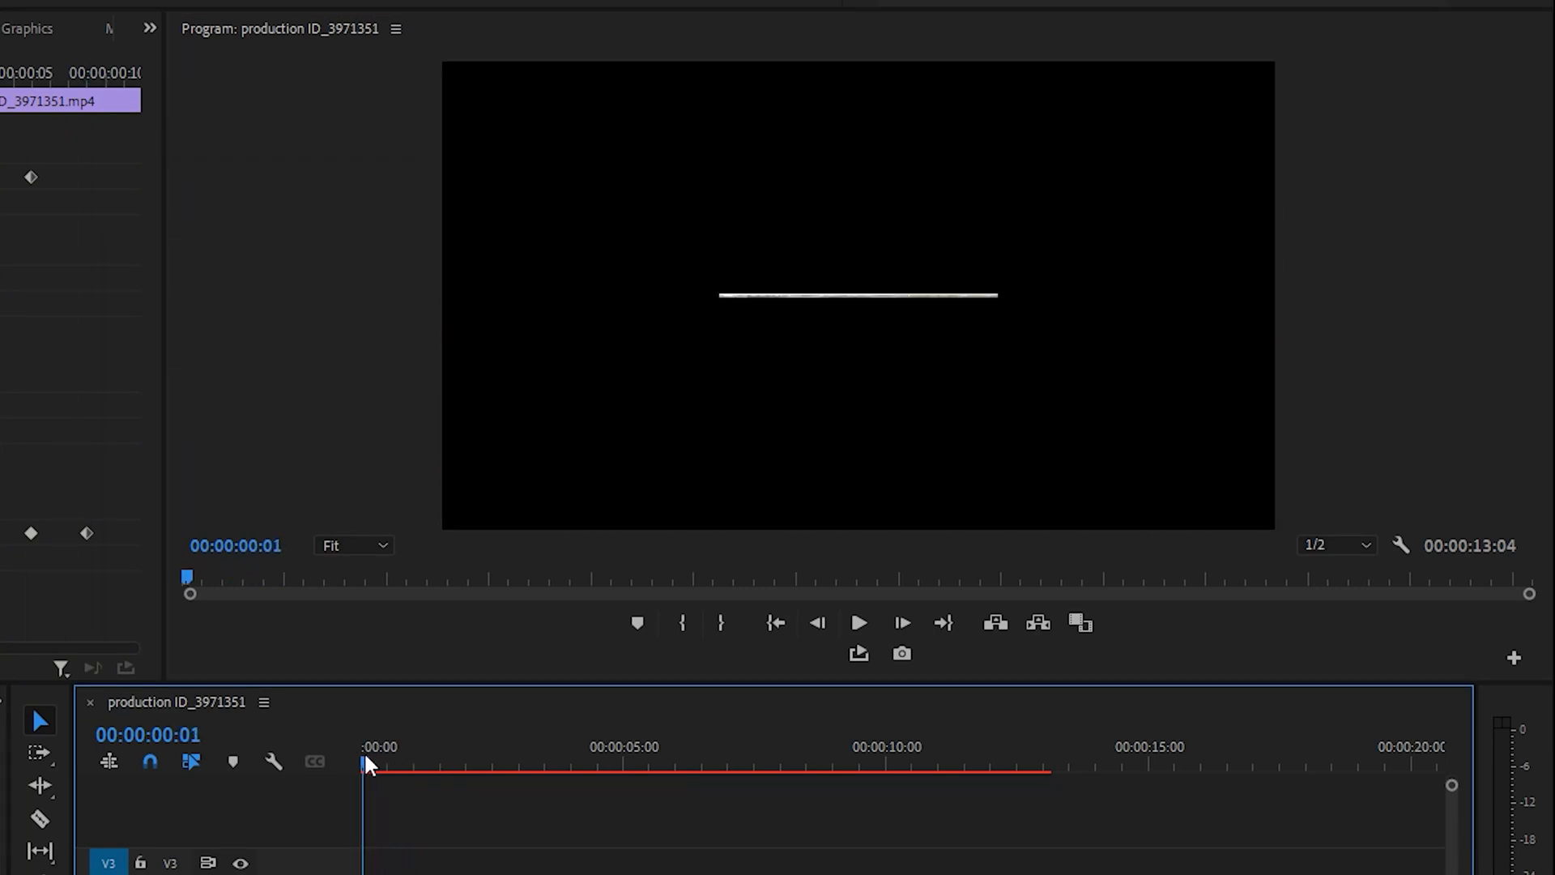